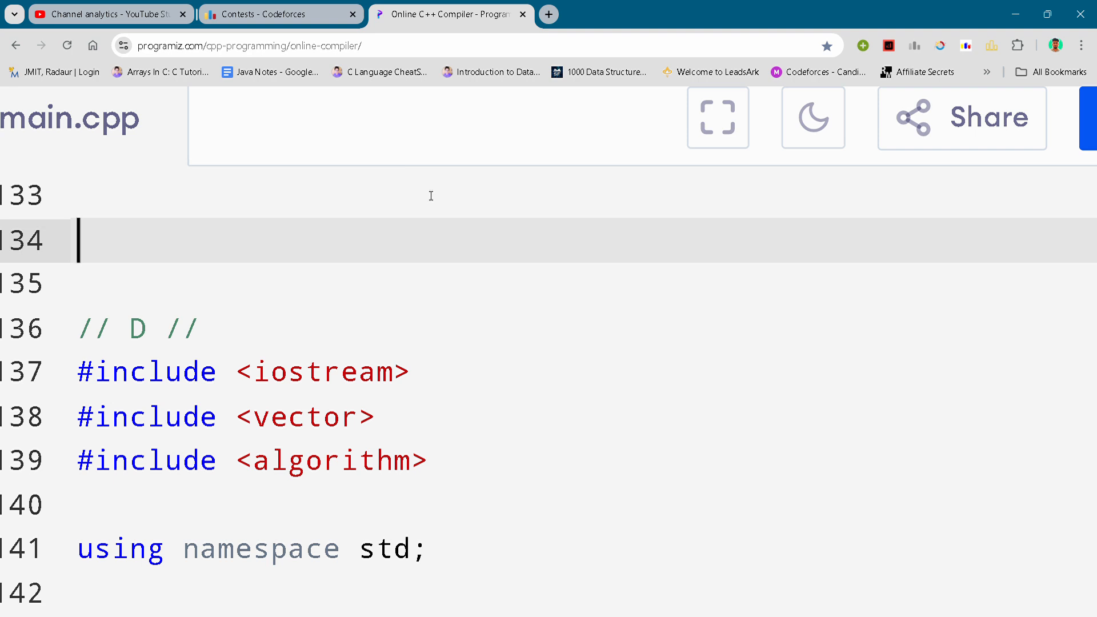
{"action": "mouse_move", "coordinate": [614, 203]}
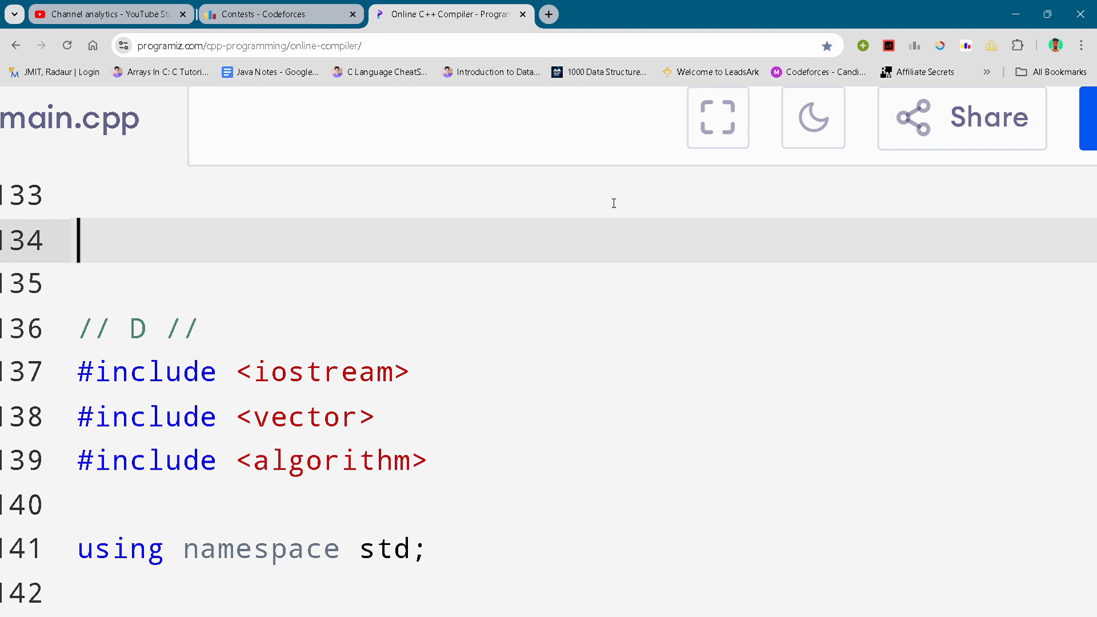
{"action": "mouse_move", "coordinate": [503, 269]}
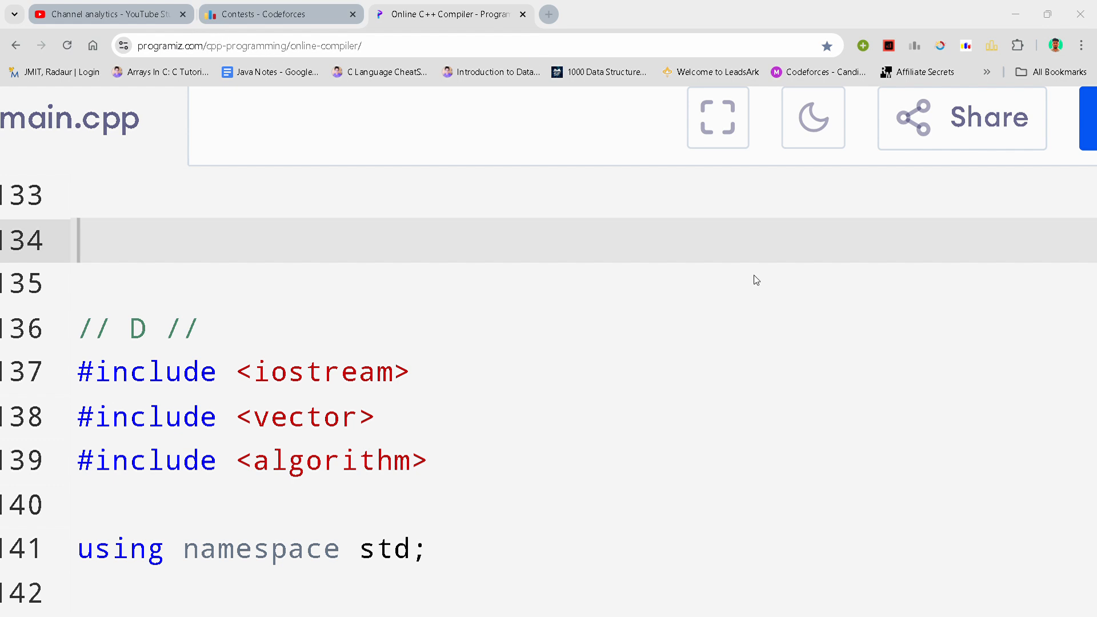
{"action": "mouse_move", "coordinate": [244, 214]}
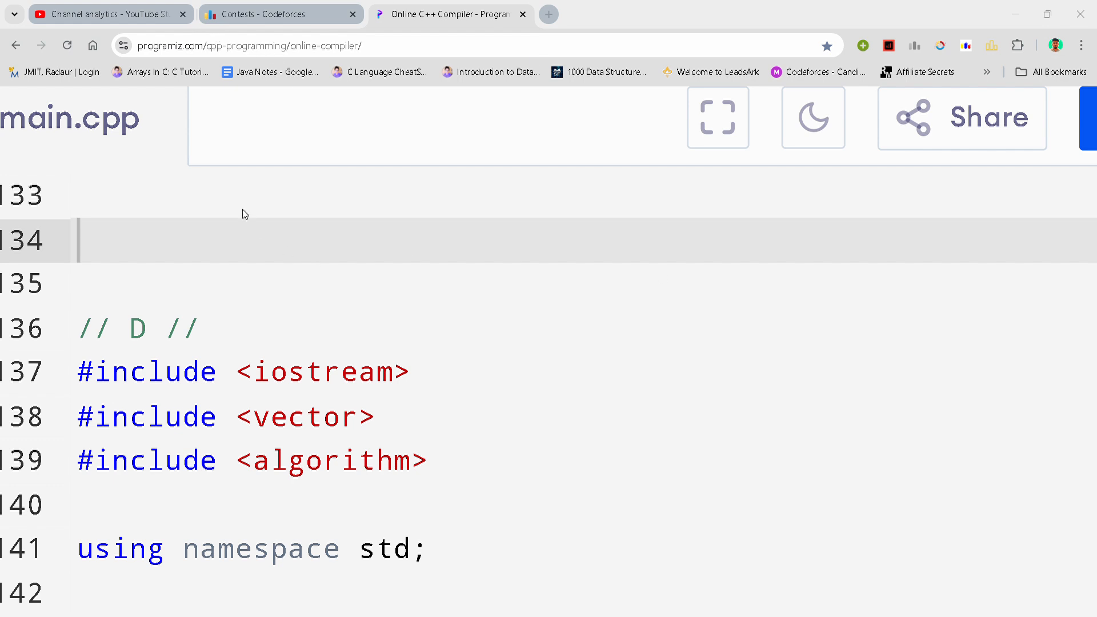
{"action": "mouse_move", "coordinate": [352, 156]}
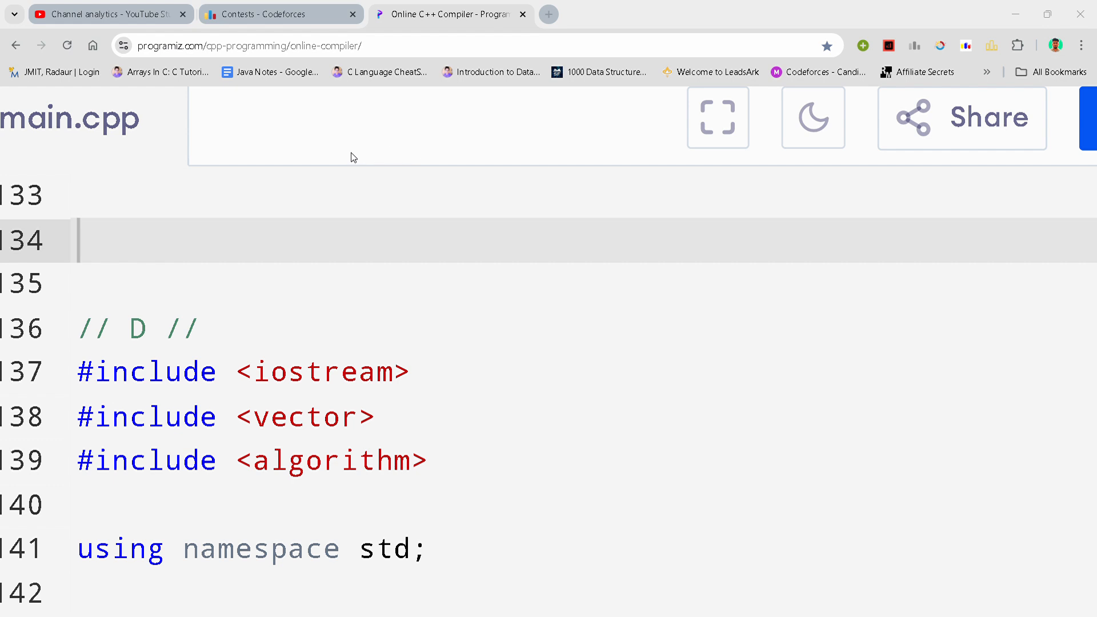
{"action": "mouse_move", "coordinate": [52, 159]}
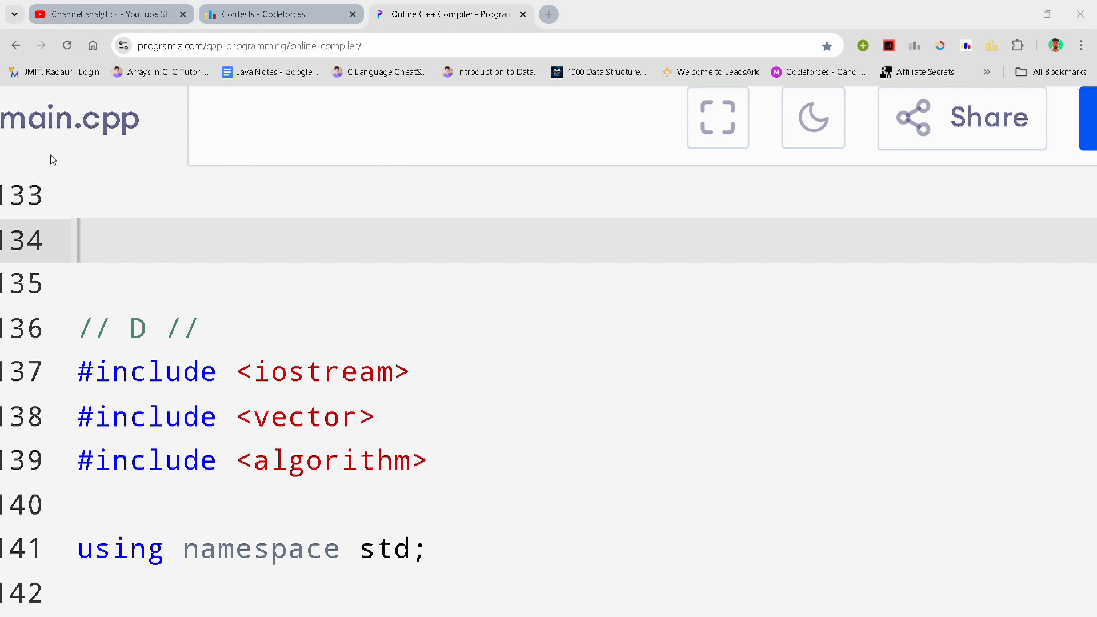
{"action": "mouse_move", "coordinate": [386, 227]}
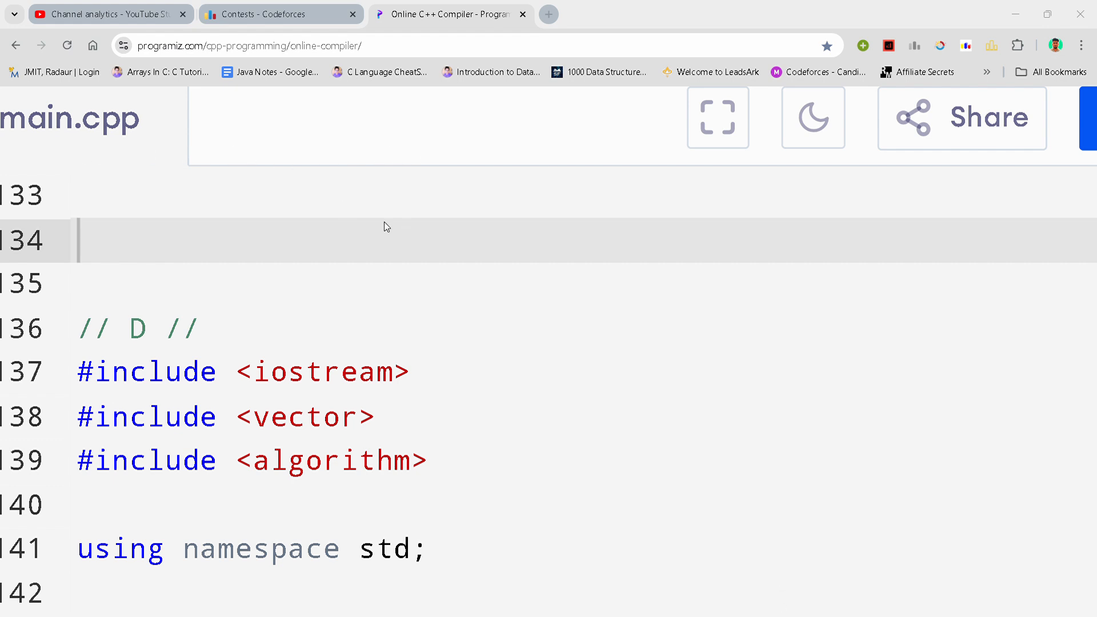
{"action": "mouse_move", "coordinate": [582, 341]}
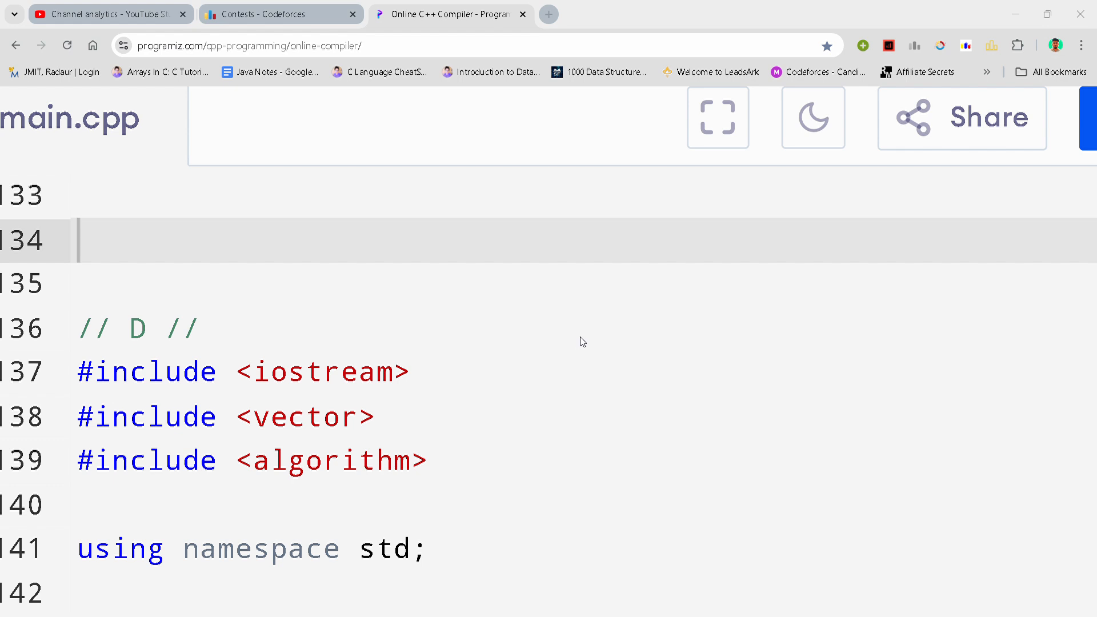
{"action": "mouse_move", "coordinate": [628, 346]}
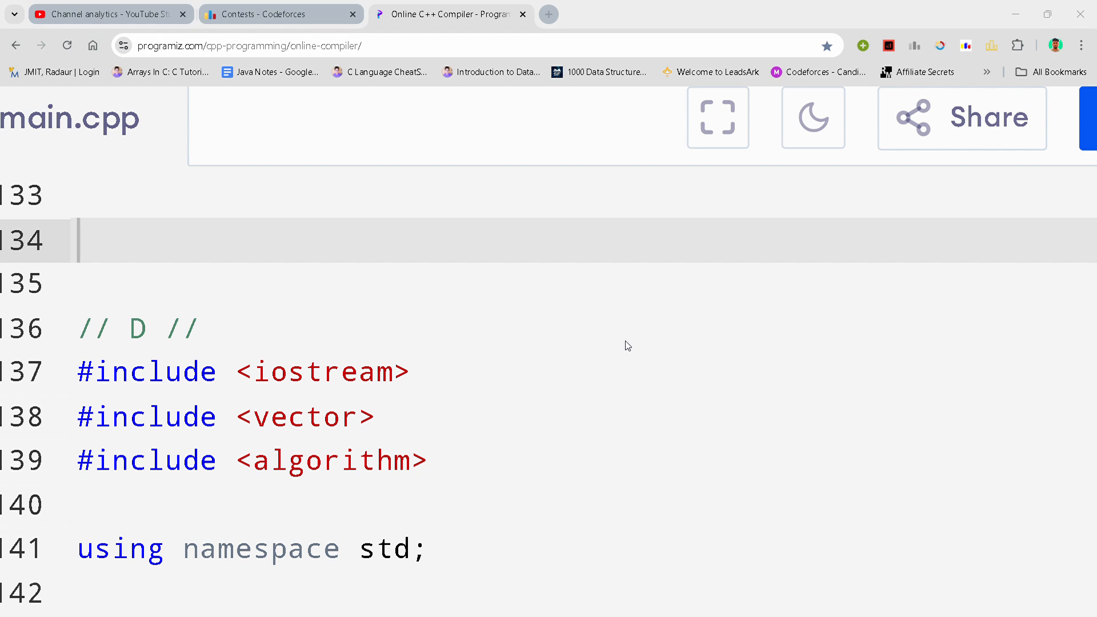
{"action": "mouse_move", "coordinate": [726, 336]}
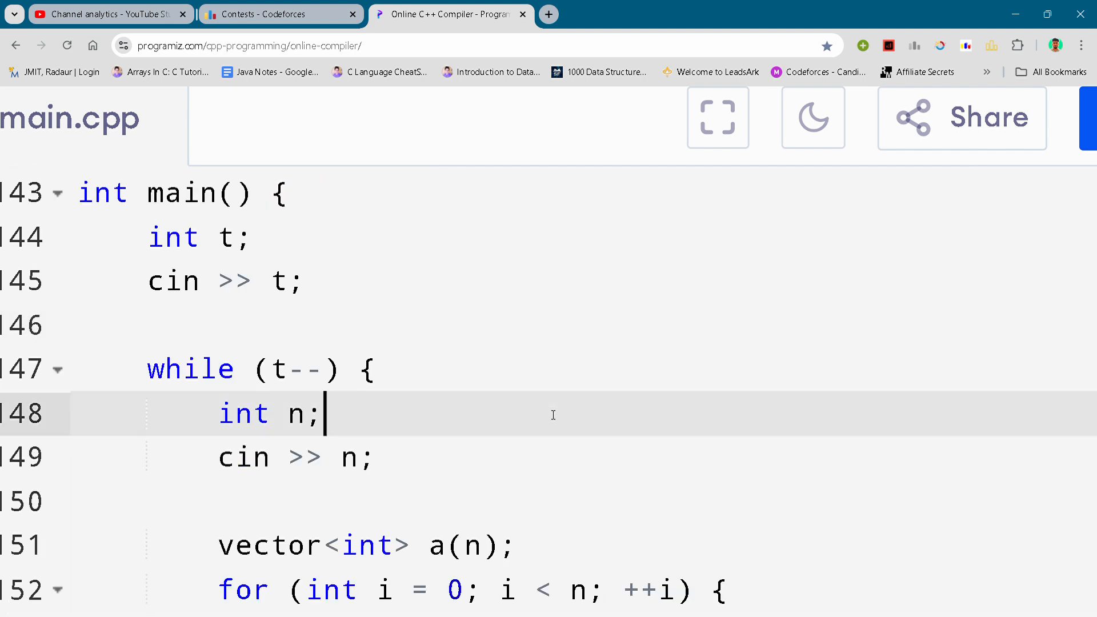
{"action": "scroll", "scroll_direction": "down", "scroll_amount": 3}
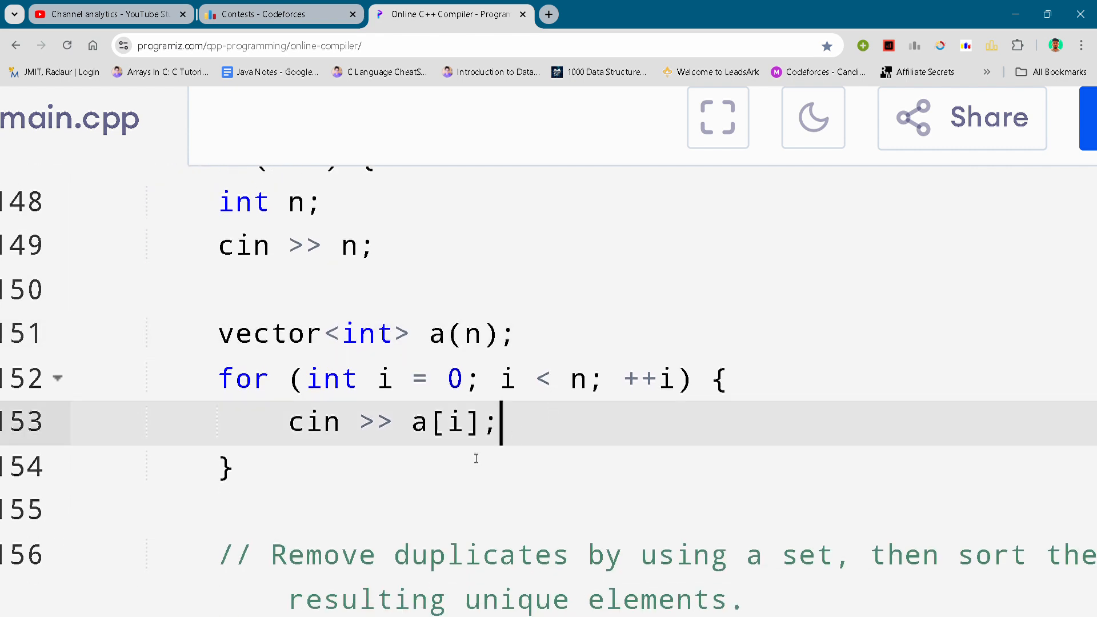
{"action": "scroll", "scroll_direction": "down", "scroll_amount": 3}
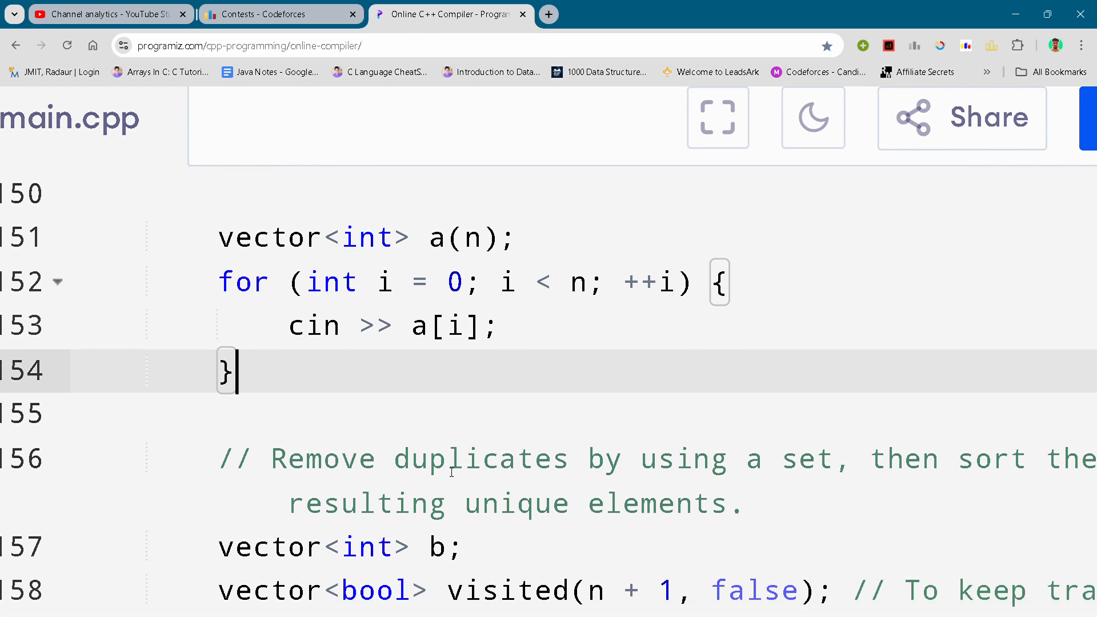
{"action": "scroll", "scroll_direction": "down", "scroll_amount": 3}
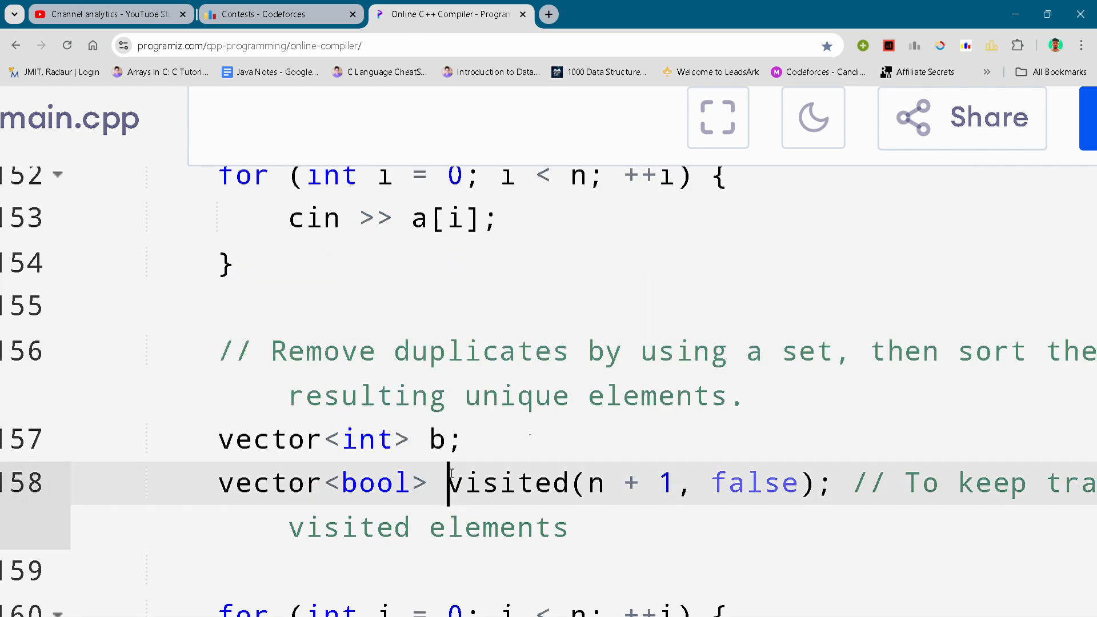
{"action": "scroll", "scroll_direction": "down", "scroll_amount": 3}
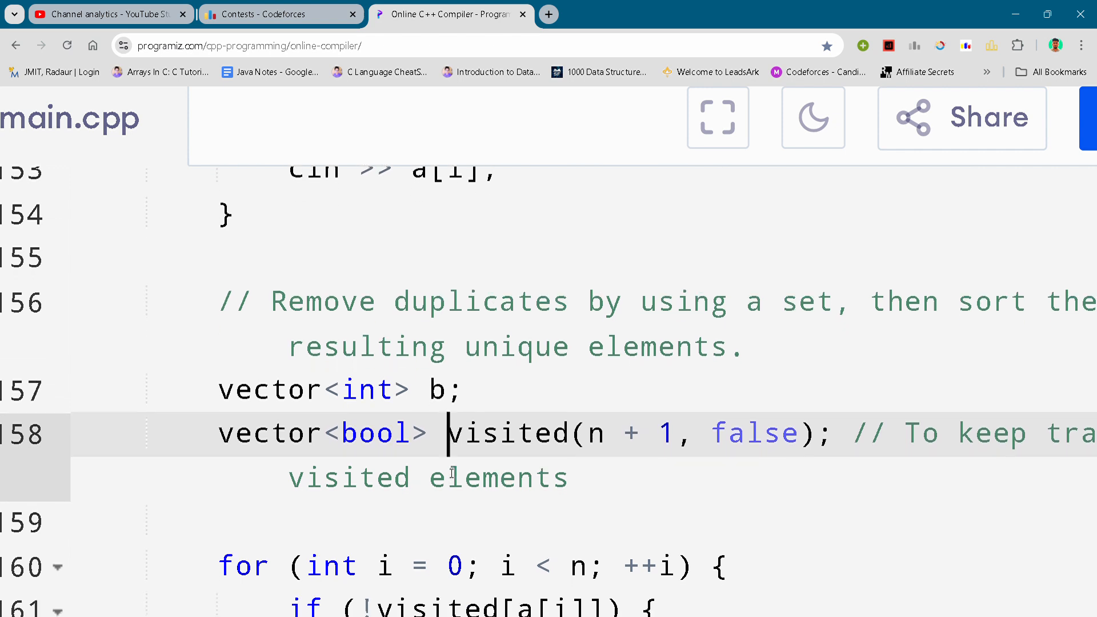
{"action": "scroll", "scroll_direction": "down", "scroll_amount": 3}
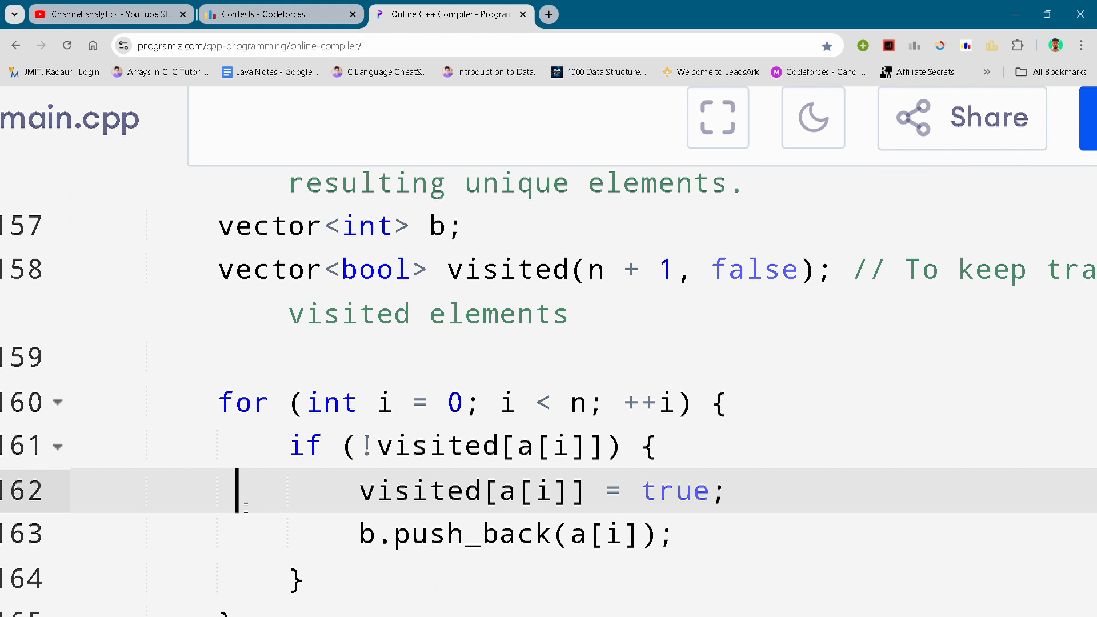
{"action": "scroll", "scroll_direction": "down", "scroll_amount": 3}
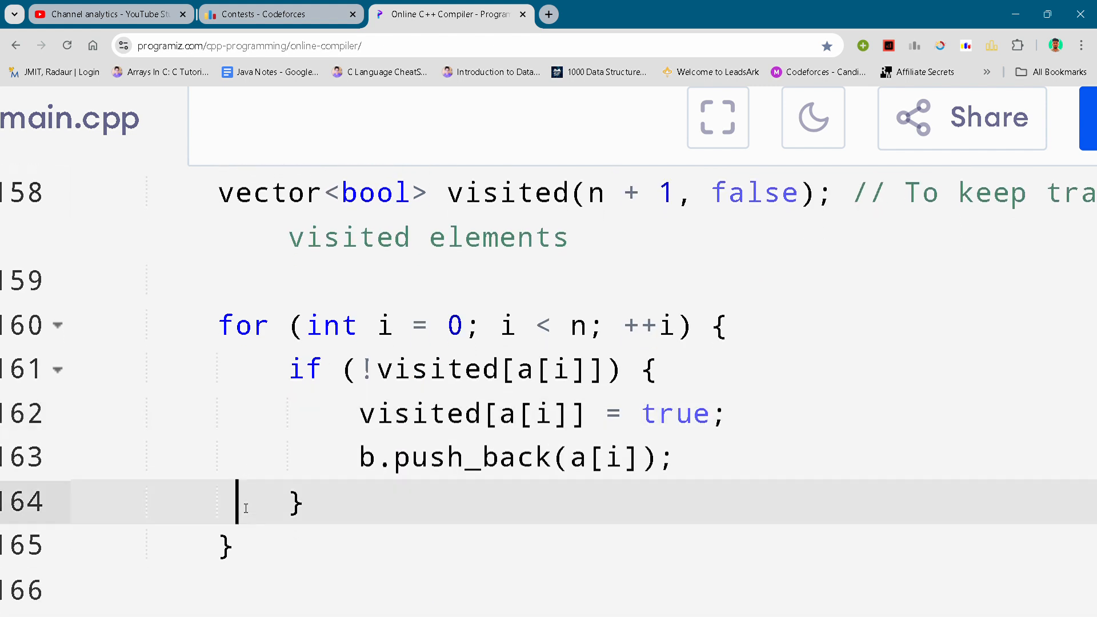
{"action": "scroll", "scroll_direction": "down", "scroll_amount": 3}
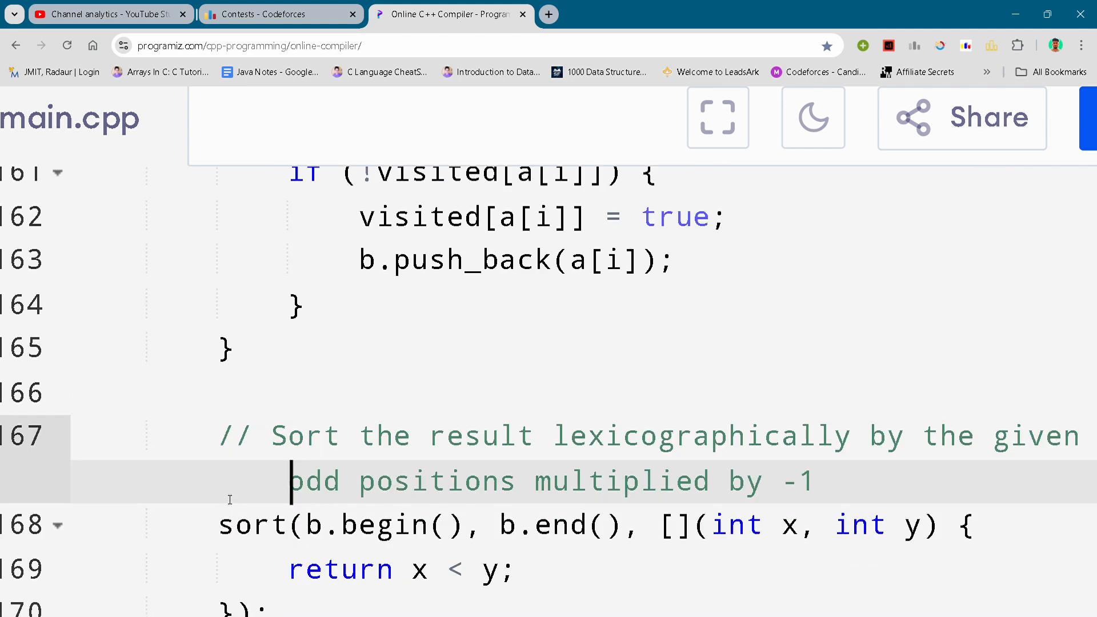
{"action": "scroll", "scroll_direction": "down", "scroll_amount": 3}
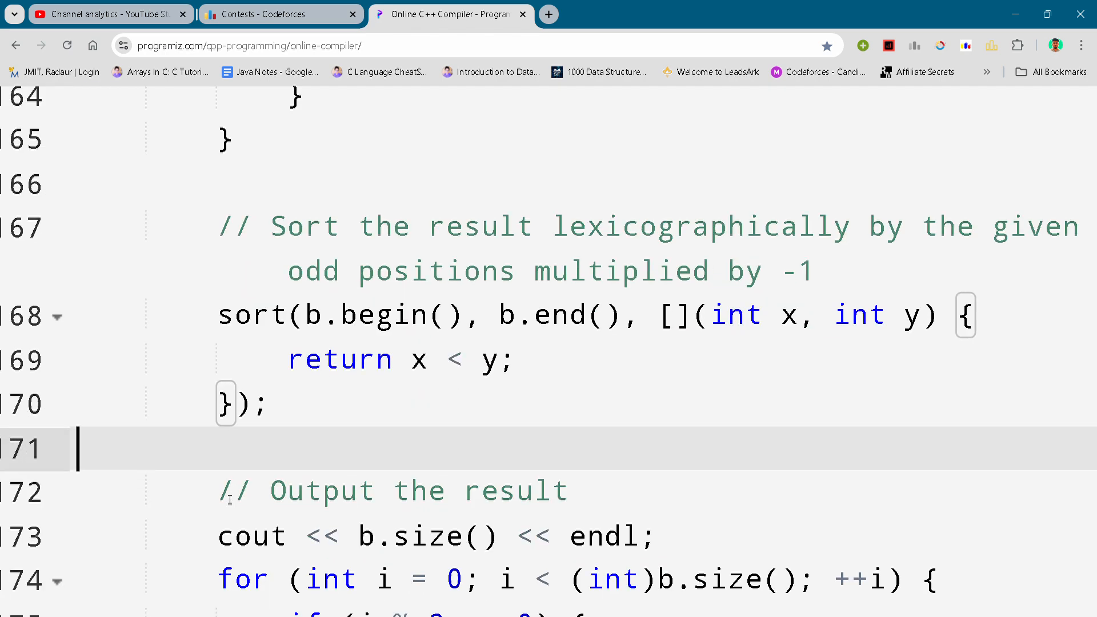
{"action": "scroll", "scroll_direction": "down", "scroll_amount": 3}
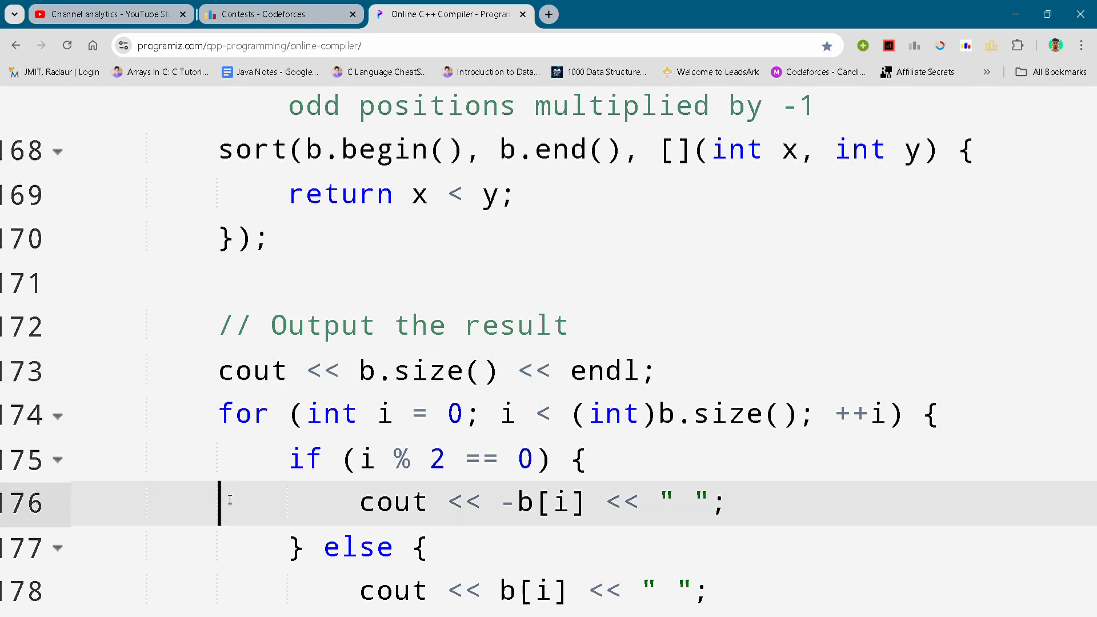
{"action": "scroll", "scroll_direction": "down", "scroll_amount": 3}
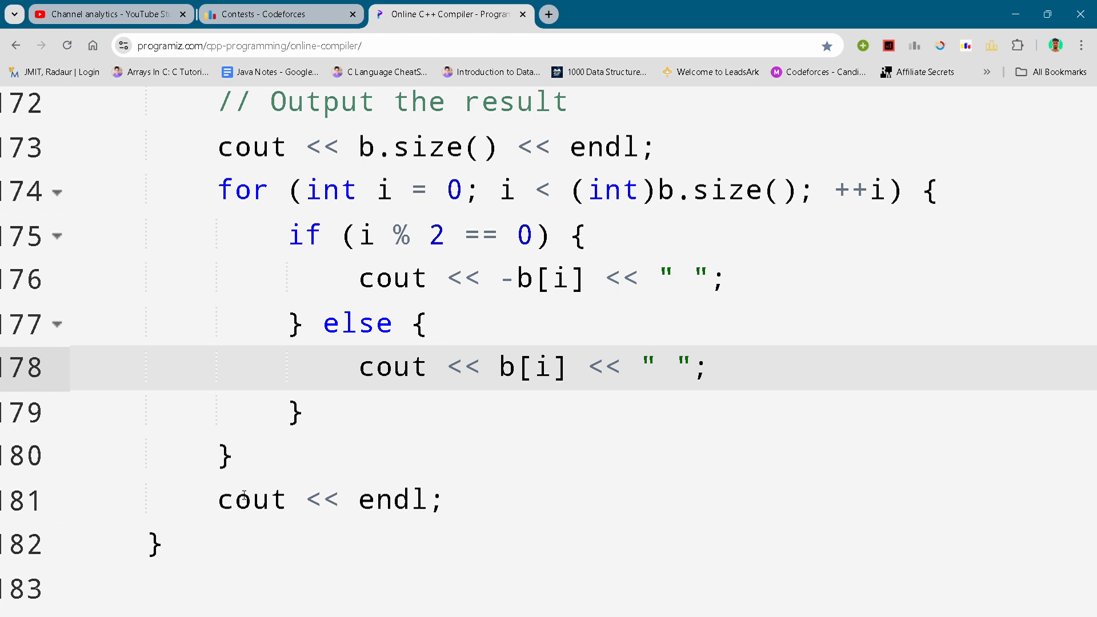
{"action": "scroll", "scroll_direction": "down", "scroll_amount": 3}
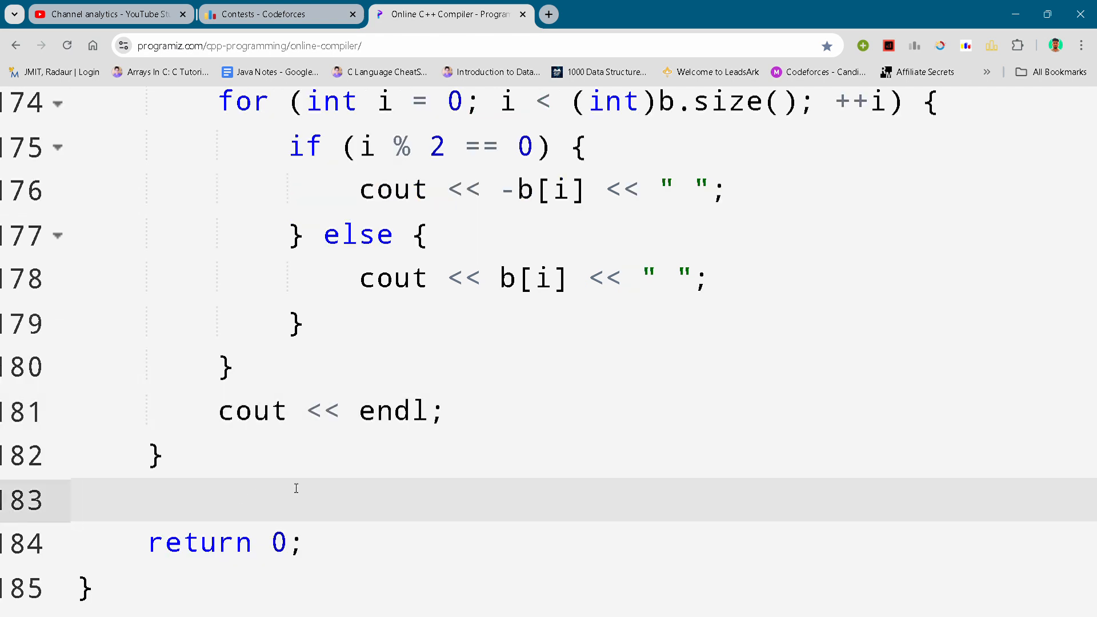